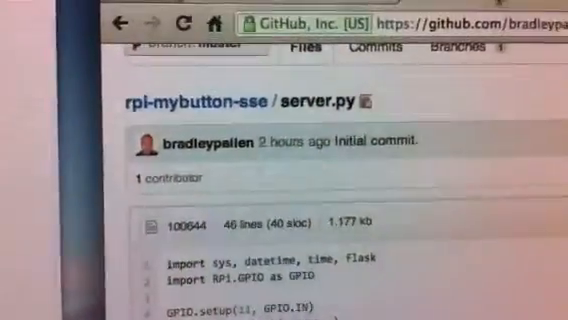
{"action": "scroll", "scroll_direction": "down", "scroll_amount": 3}
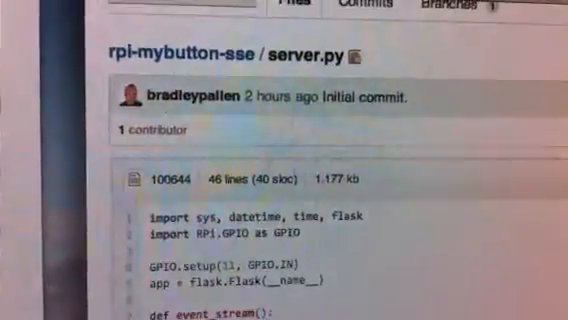
{"action": "scroll", "scroll_direction": "down", "scroll_amount": 3}
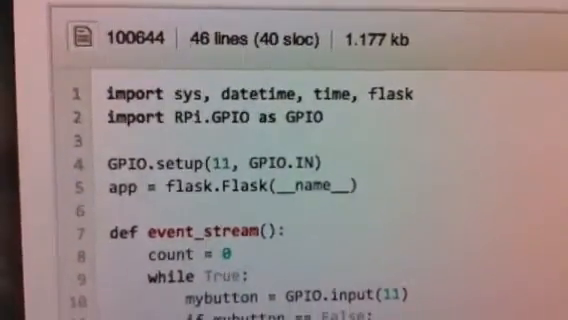
{"action": "scroll", "scroll_direction": "down", "scroll_amount": 3}
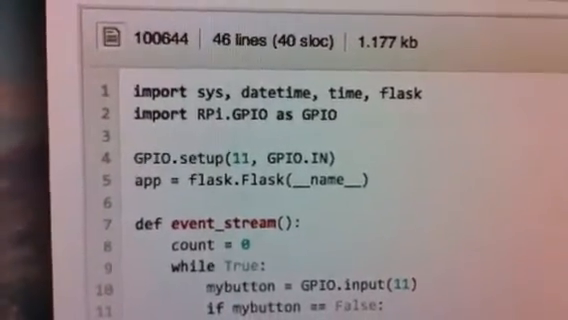
{"action": "scroll", "scroll_direction": "down", "scroll_amount": 3}
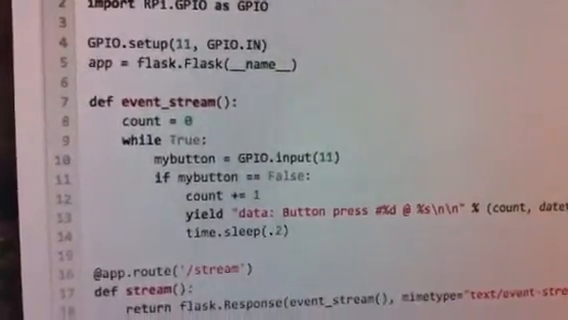
{"action": "scroll", "scroll_direction": "down", "scroll_amount": 3}
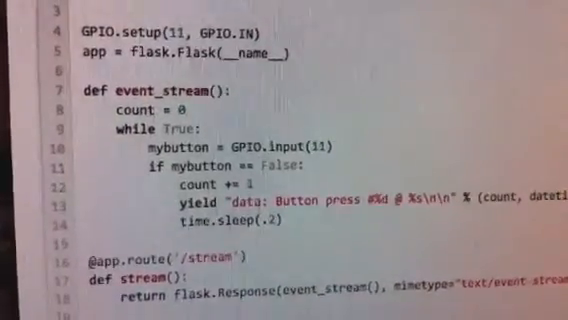
{"action": "scroll", "scroll_direction": "down", "scroll_amount": 3}
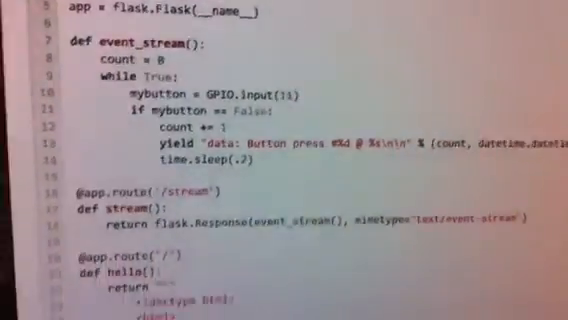
{"action": "scroll", "scroll_direction": "down", "scroll_amount": 3}
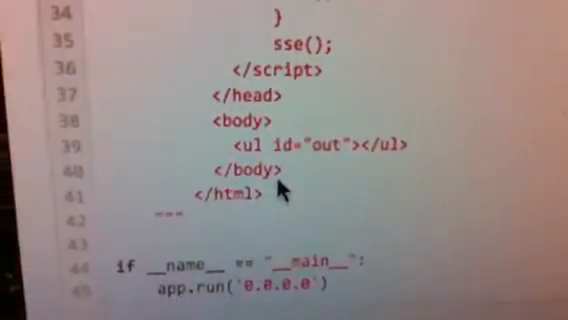
{"action": "scroll", "scroll_direction": "up", "scroll_amount": 3}
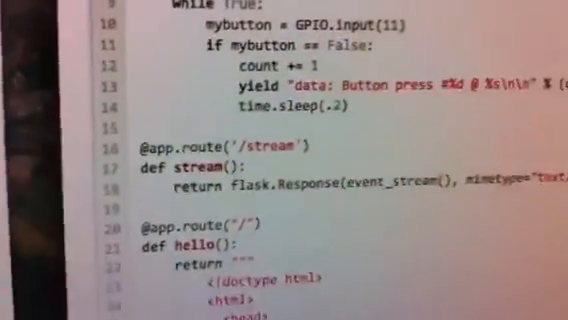
{"action": "scroll", "scroll_direction": "down", "scroll_amount": 3}
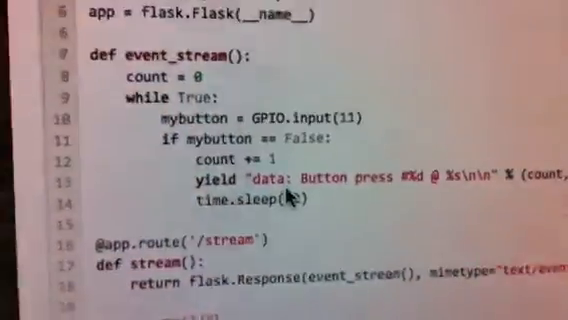
{"action": "scroll", "scroll_direction": "up", "scroll_amount": 3}
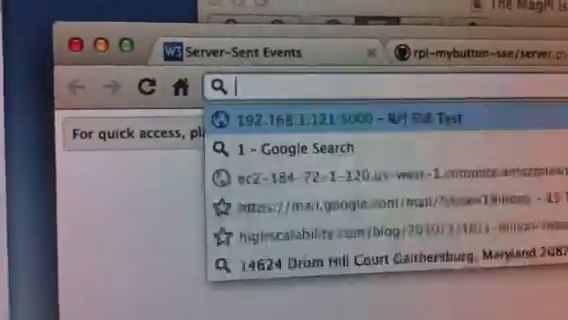
{"action": "type", "text": "192.168.1.121:5000"}
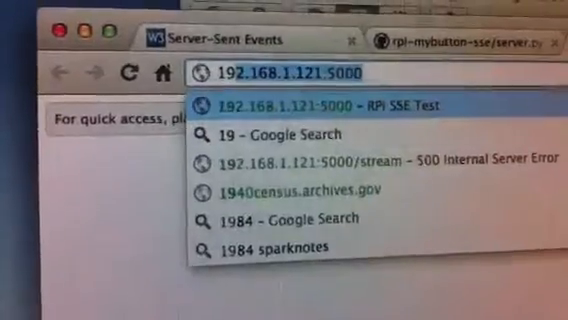